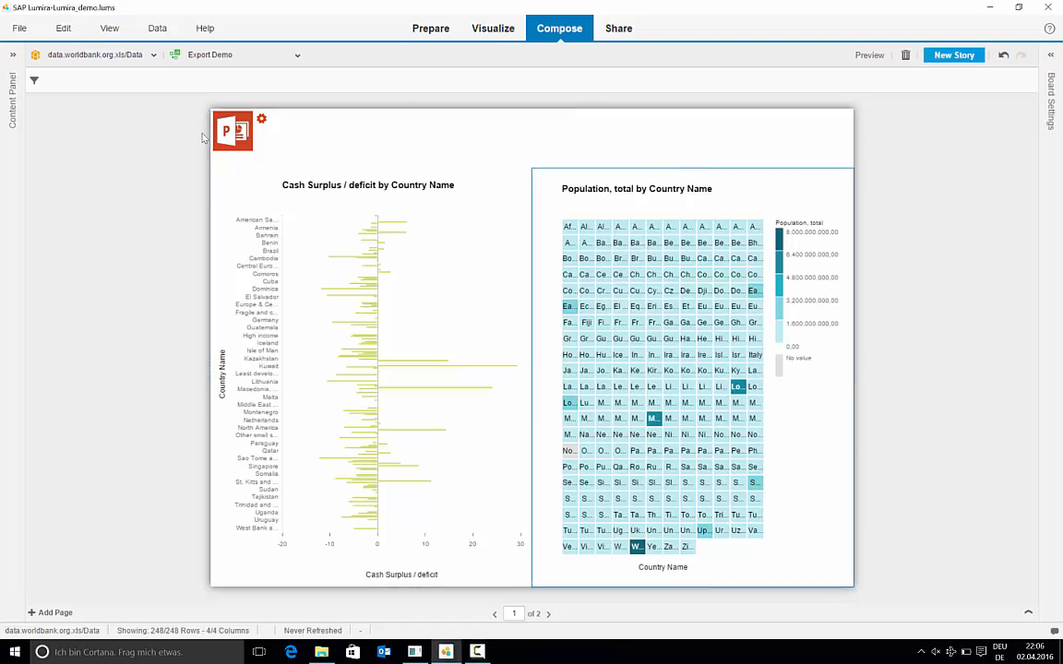
Step: Export the story from the PowerPoint export element and save it to the Desktop as LumiraExport.PPTX
{"action": "left_click", "coordinate": [232, 131]}
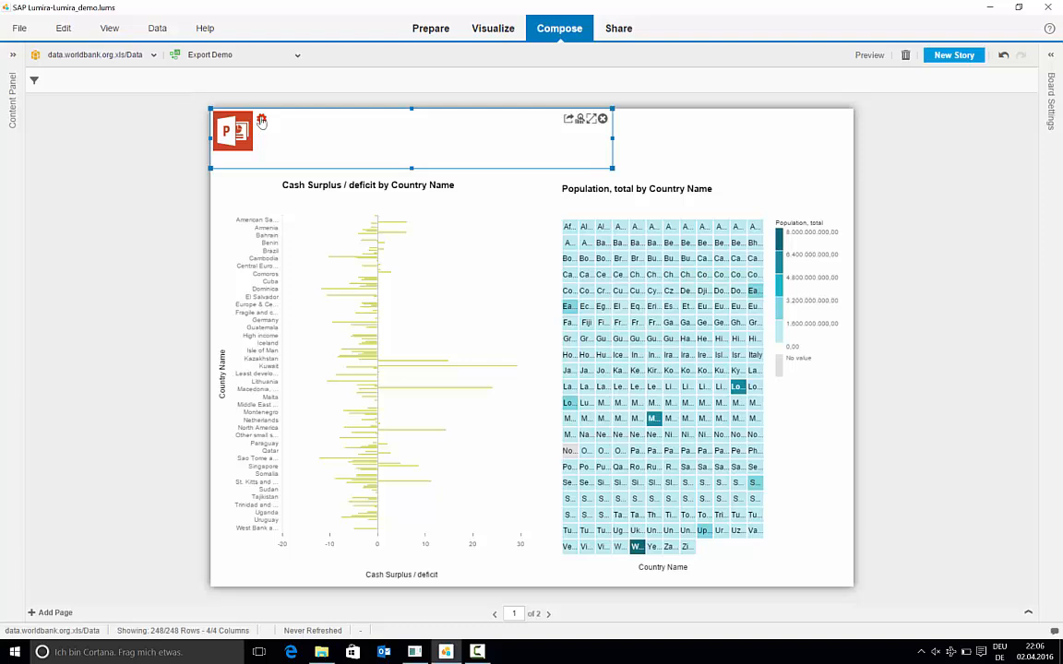
{"action": "left_click", "coordinate": [262, 122]}
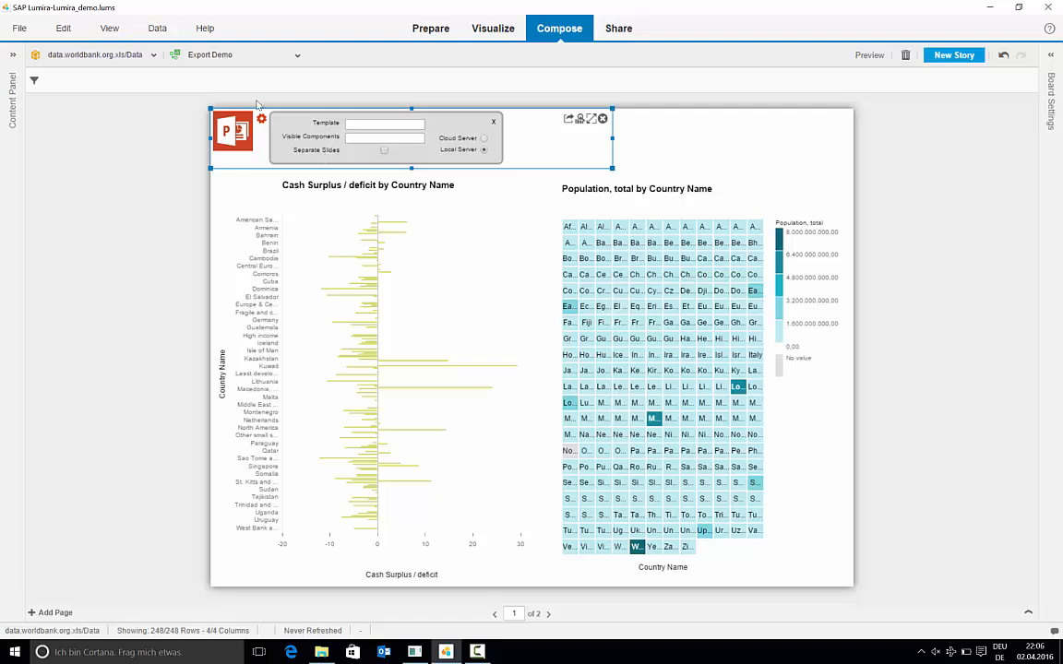
{"action": "left_click", "coordinate": [384, 152]}
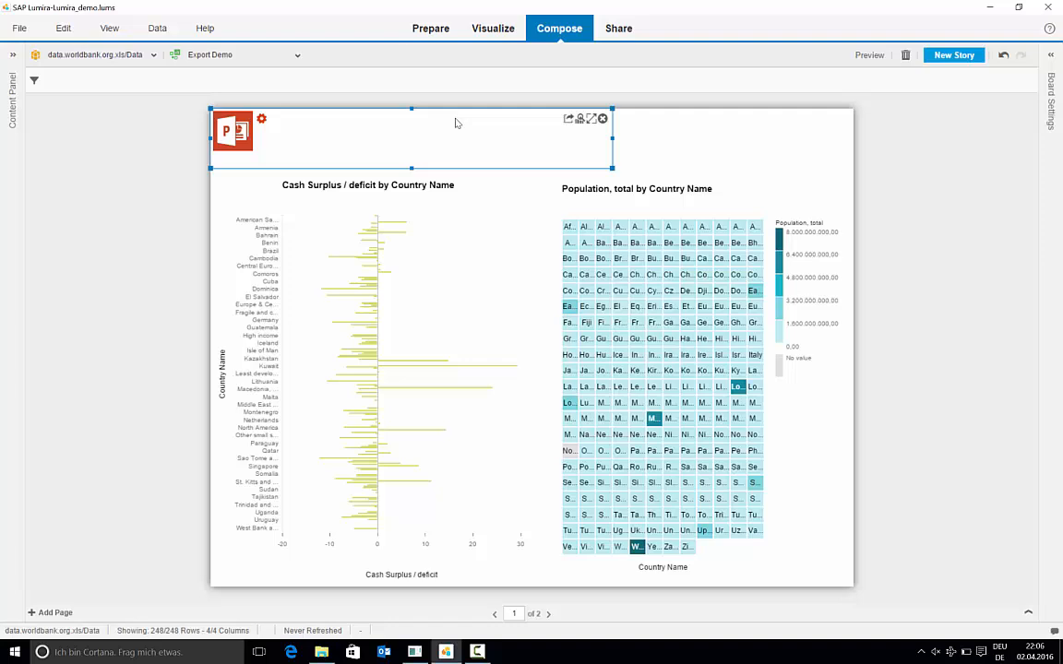
{"action": "mouse_move", "coordinate": [156, 89]}
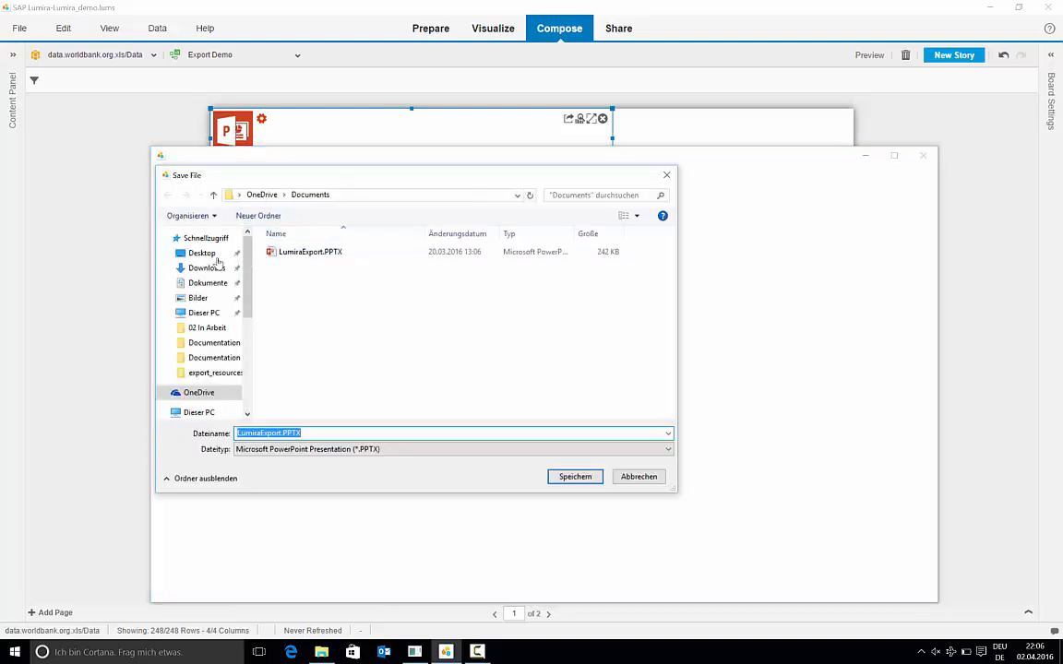
{"action": "left_click", "coordinate": [201, 252]}
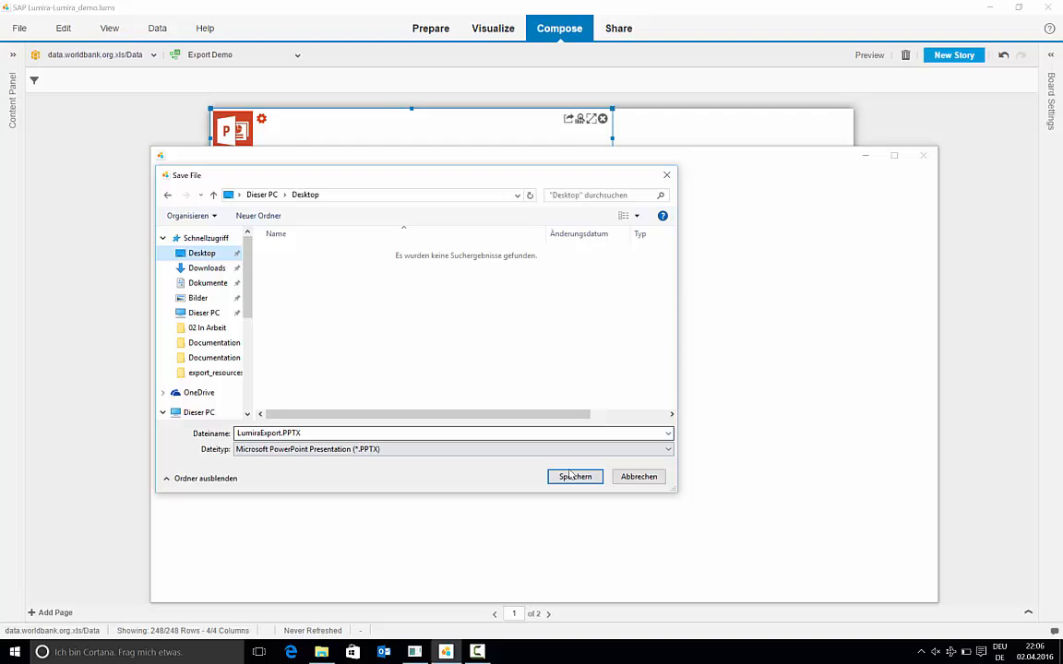
{"action": "left_click", "coordinate": [576, 476]}
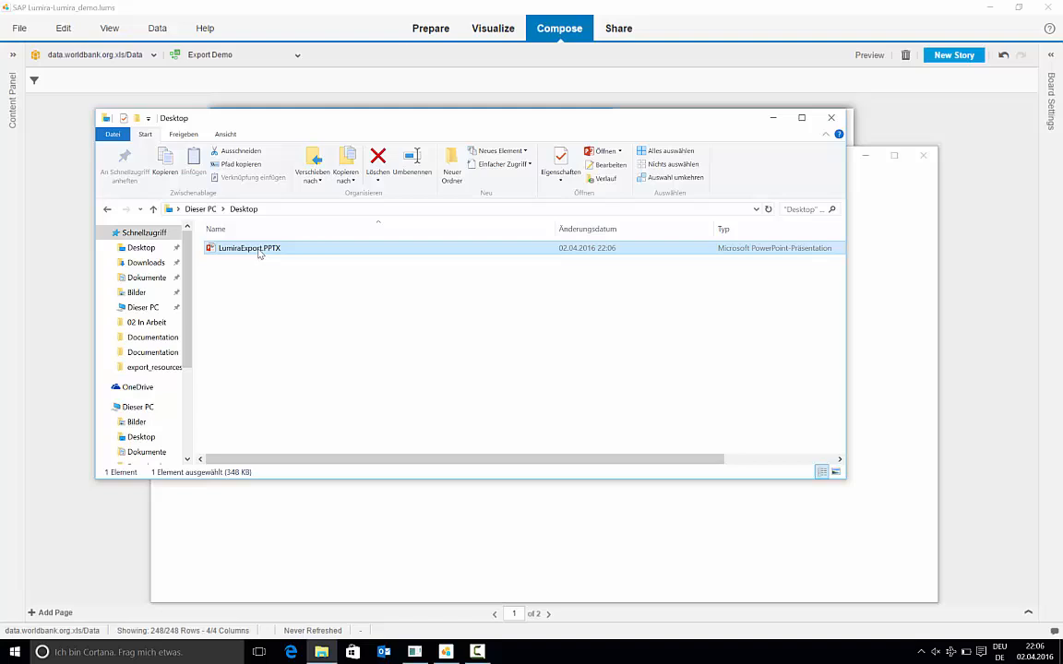
Step: Open LumiraExport.PPTX from the Desktop folder in PowerPoint
{"action": "double_click", "coordinate": [247, 247]}
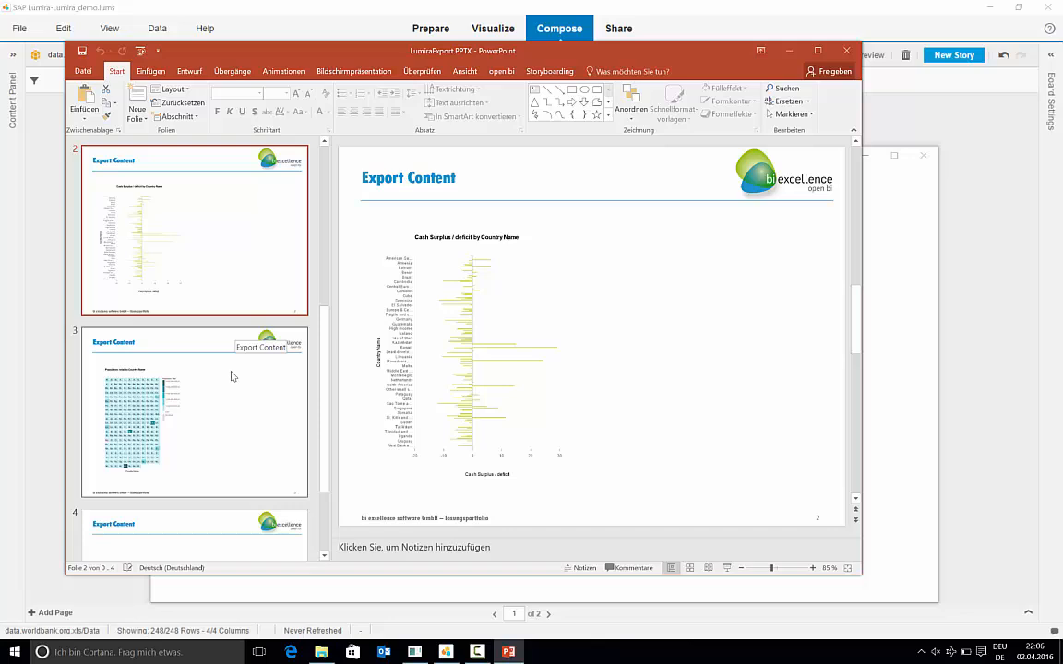
Step: Show the second slide's population treemap zoomed in so the legend values are readable
{"action": "left_click", "coordinate": [196, 413]}
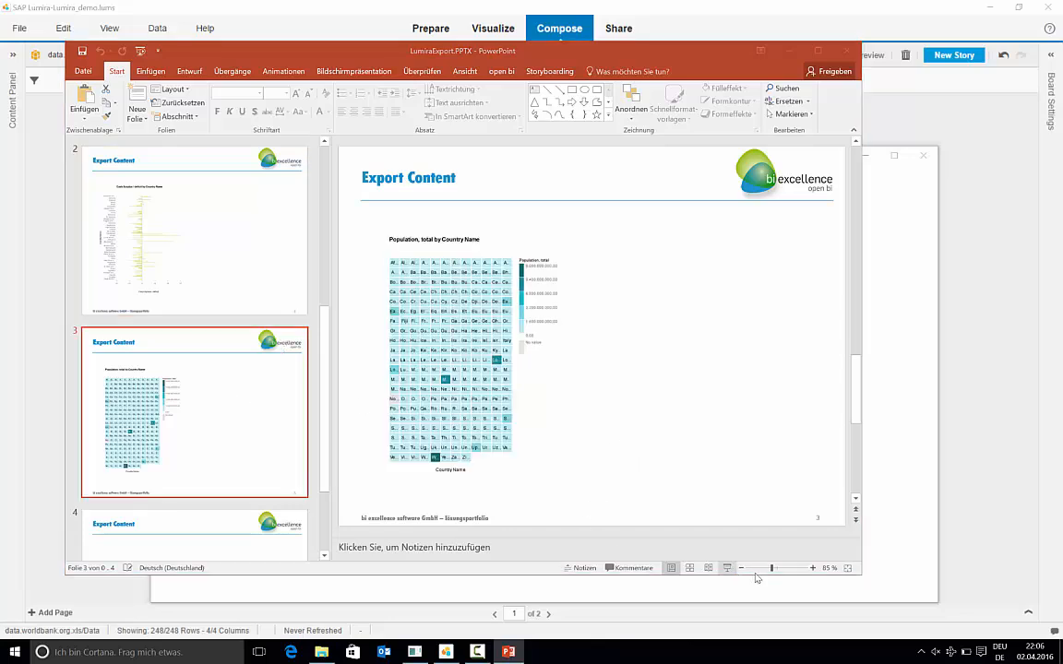
{"action": "left_click_drag", "start_coordinate": [771, 568], "coordinate": [790, 568]}
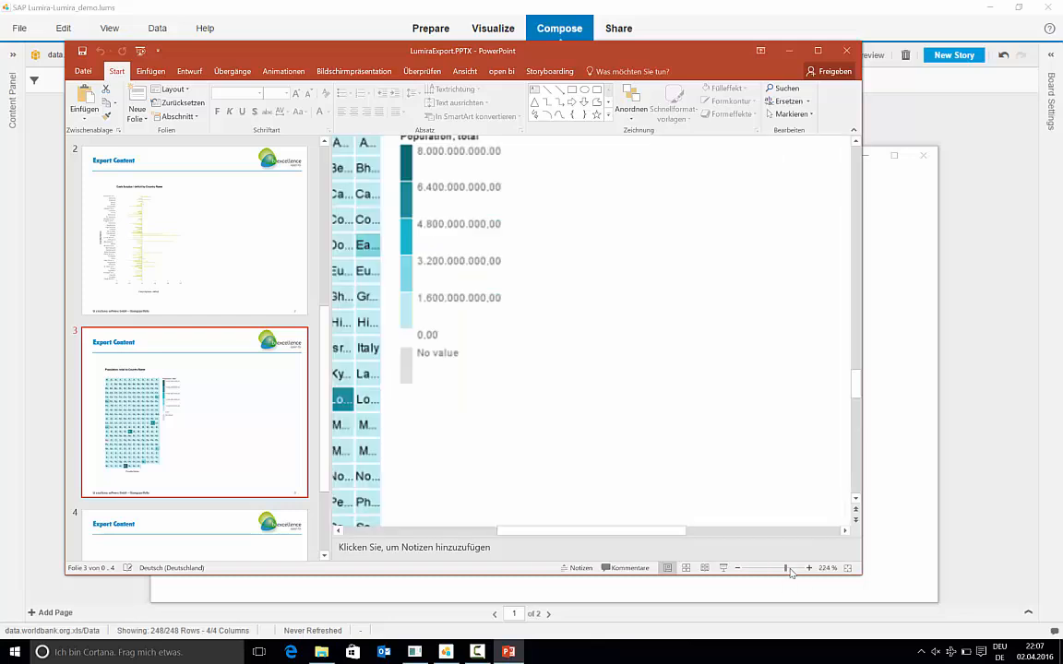